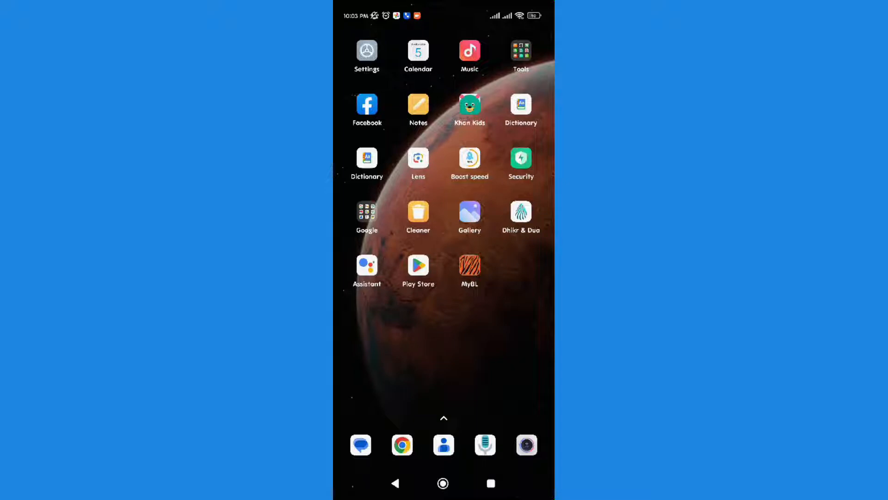
Launch Facebook and bring up the main menu scrolled to Settings & privacy.
{"action": "left_click", "coordinate": [366, 106]}
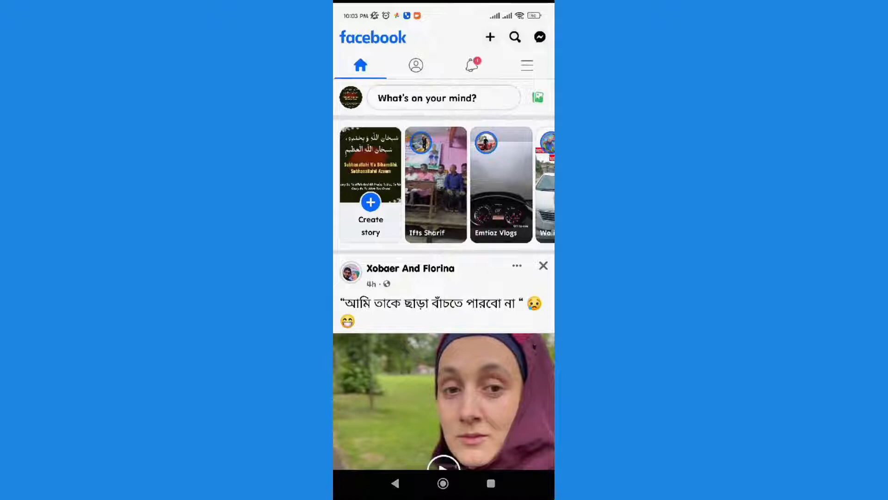
{"action": "left_click", "coordinate": [526, 65]}
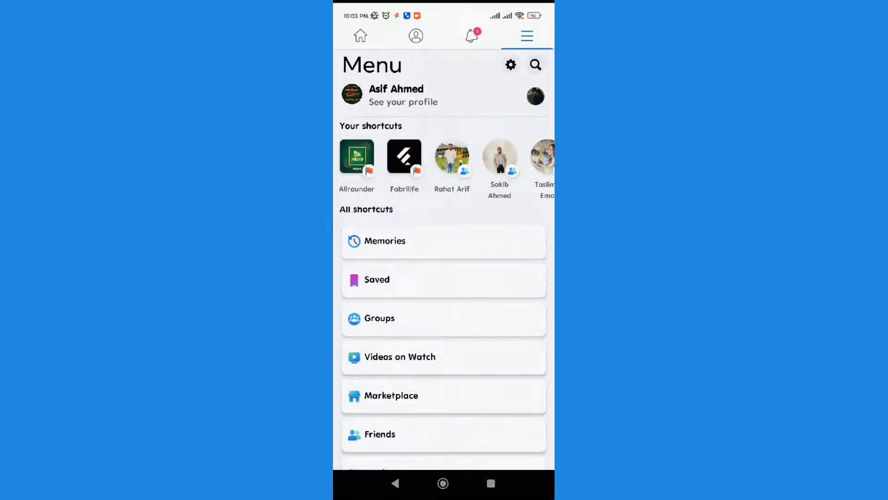
{"action": "scroll", "scroll_direction": "down", "scroll_amount": 3}
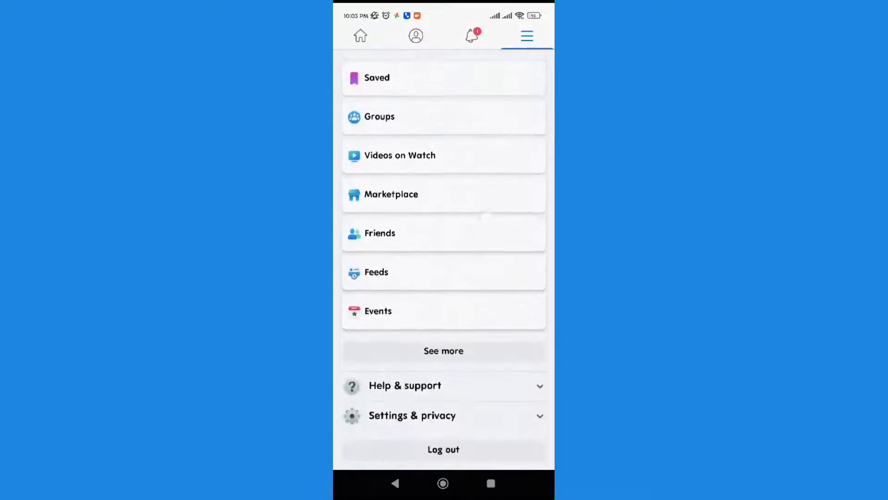
Go through Settings & privacy > Settings to the Your activity section's Activity log.
{"action": "left_click", "coordinate": [411, 415]}
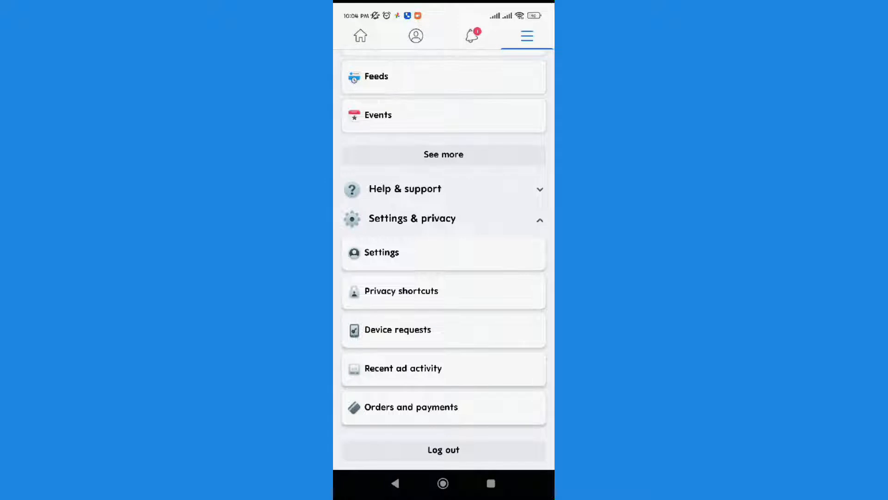
{"action": "left_click", "coordinate": [380, 251]}
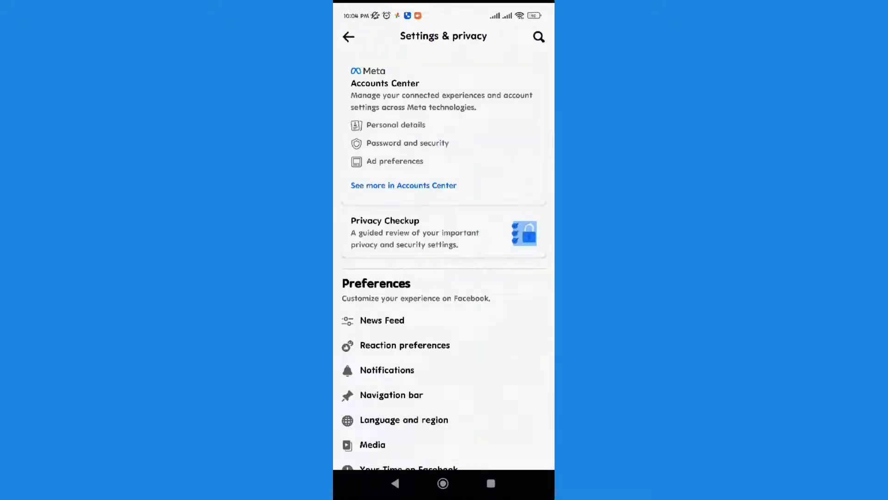
{"action": "scroll", "scroll_direction": "down", "scroll_amount": 3}
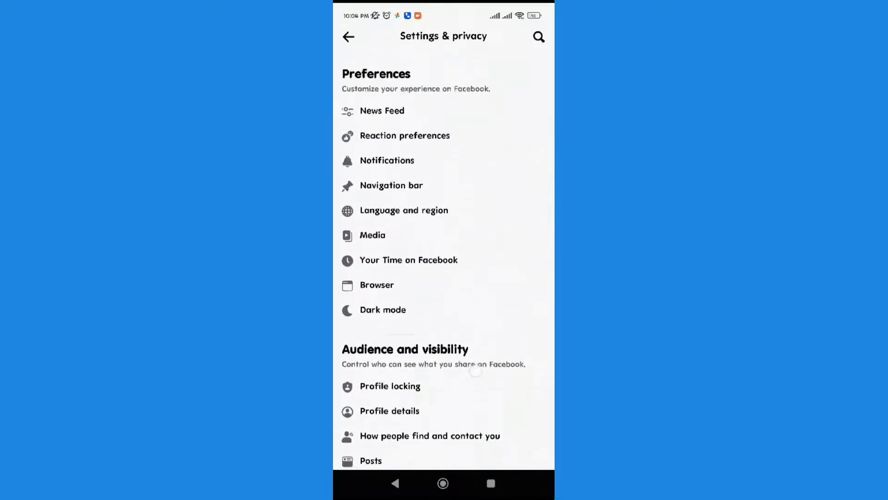
{"action": "scroll", "scroll_direction": "down", "scroll_amount": 3}
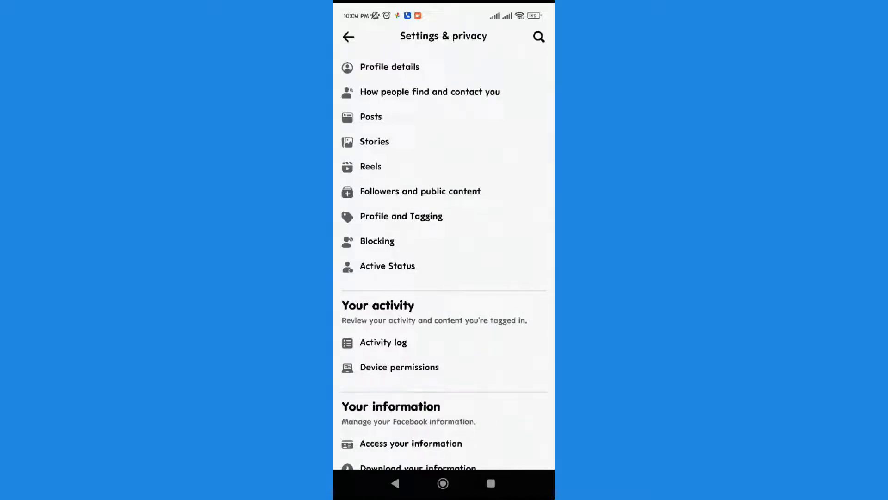
{"action": "left_click", "coordinate": [383, 342]}
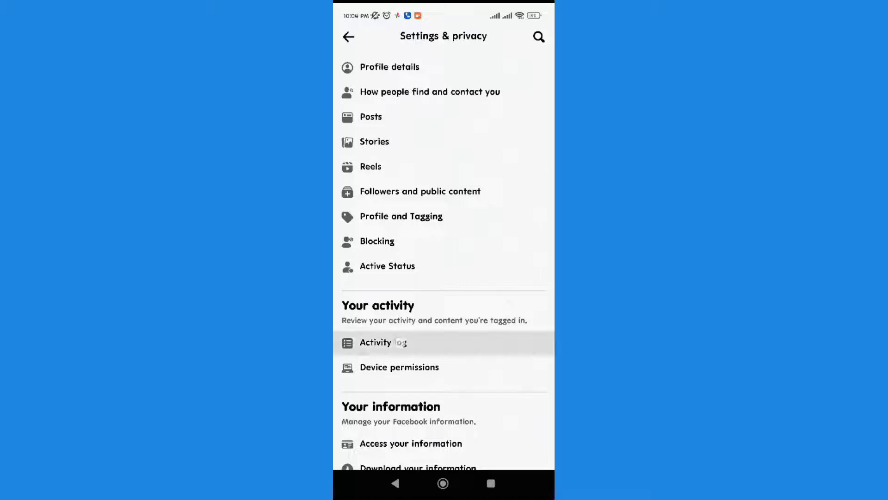
From the Activity log, bring up the Your posts list grouped by date.
{"action": "left_click", "coordinate": [383, 342]}
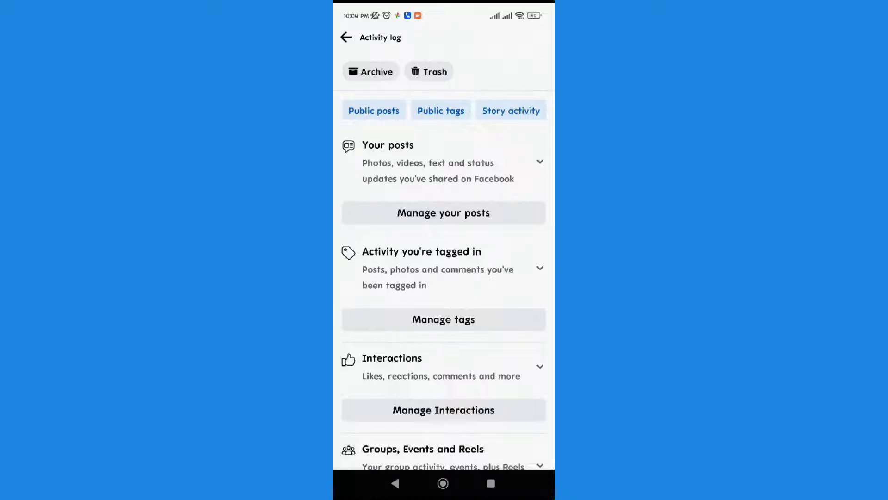
{"action": "left_click", "coordinate": [443, 213]}
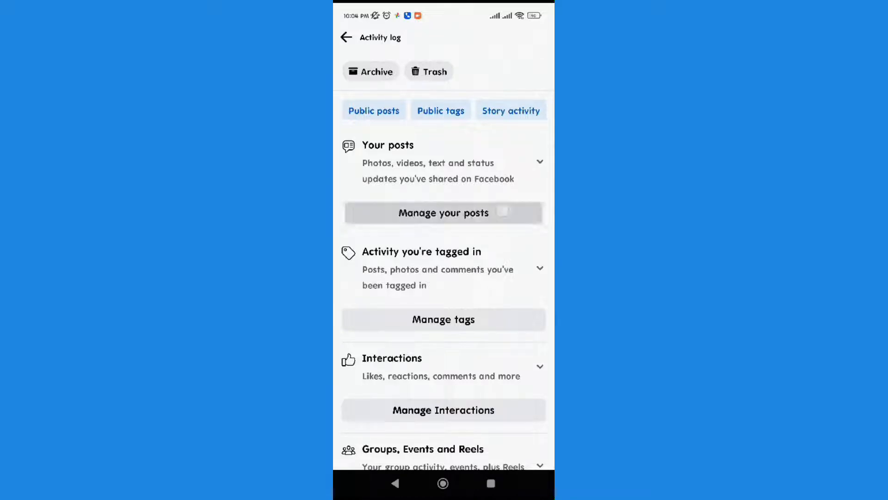
{"action": "left_click", "coordinate": [442, 213]}
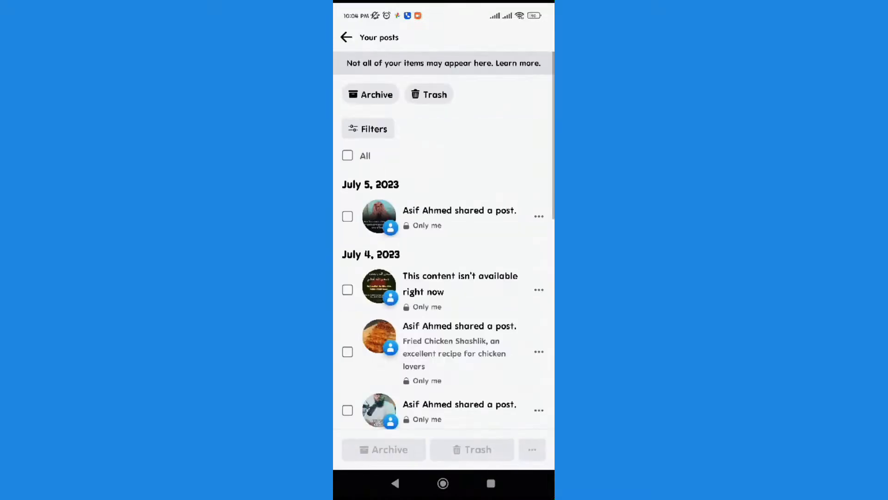
{"action": "left_click", "coordinate": [368, 128]}
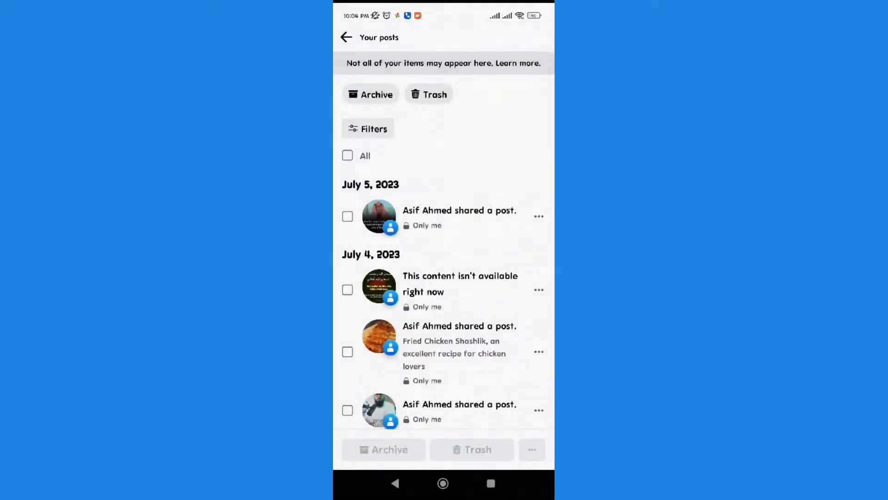
Tick the All checkbox and send every post to trash via the confirmation sheet.
{"action": "left_click", "coordinate": [347, 156]}
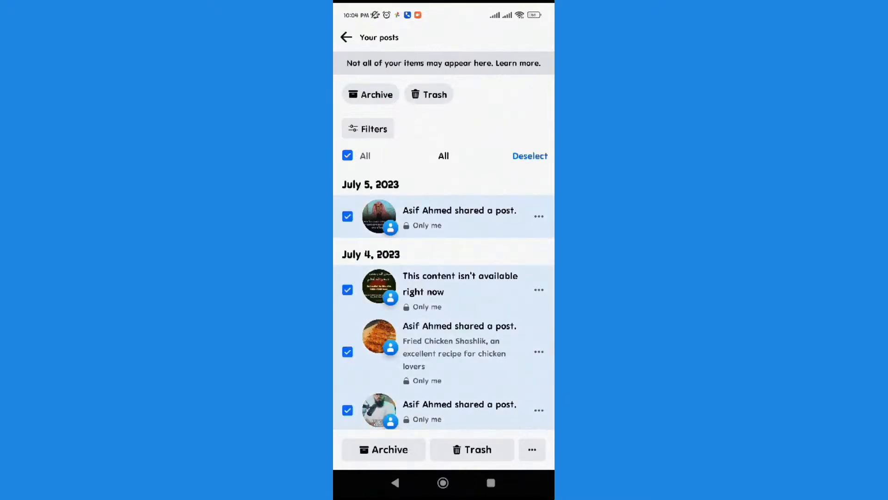
{"action": "left_click", "coordinate": [471, 450]}
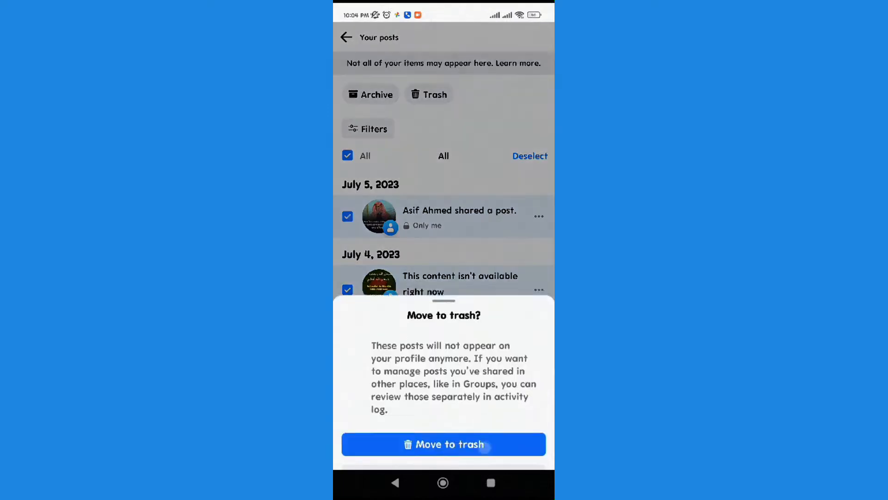